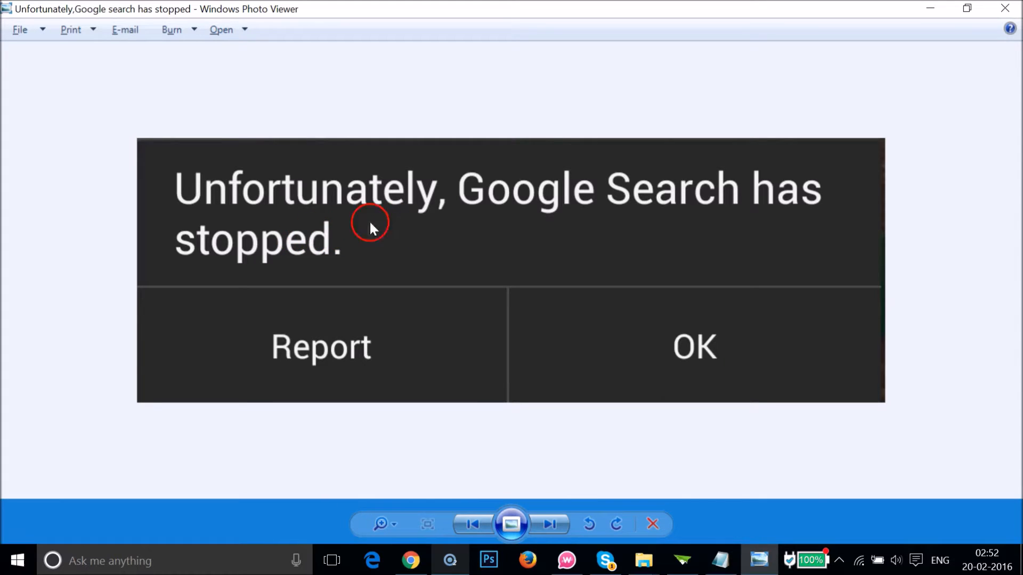
mouse_move(645, 203)
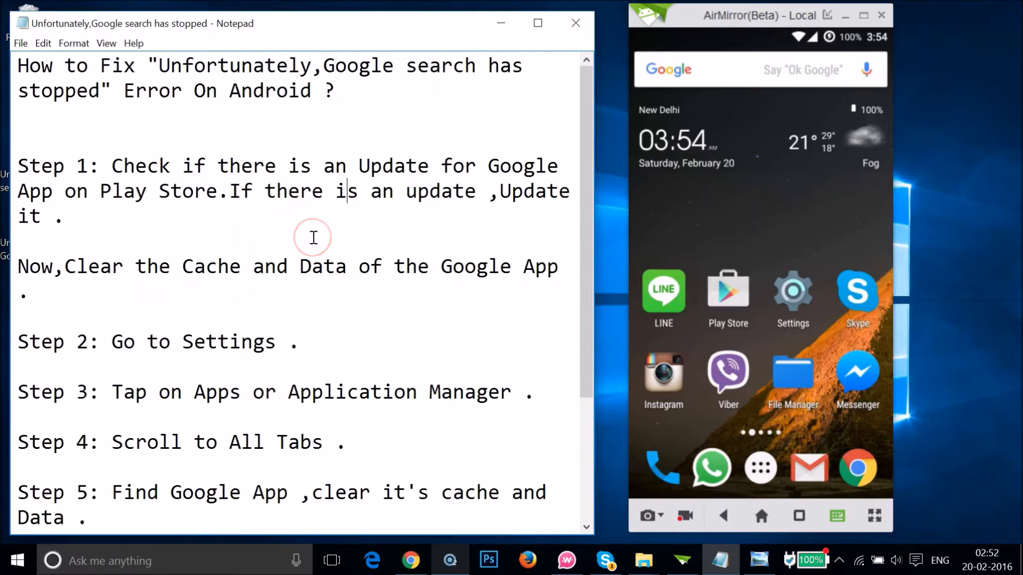
mouse_move(112, 165)
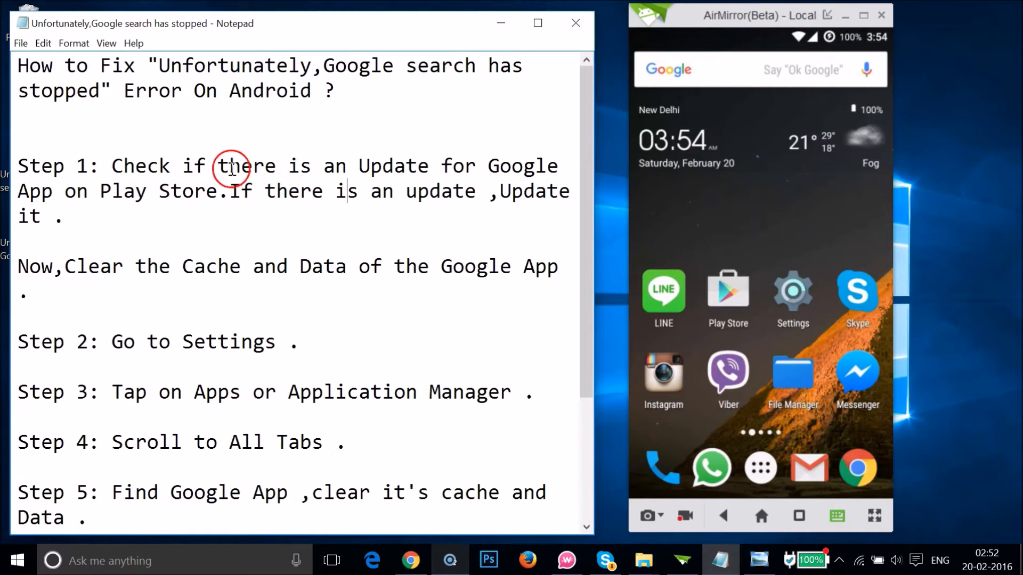
mouse_move(122, 191)
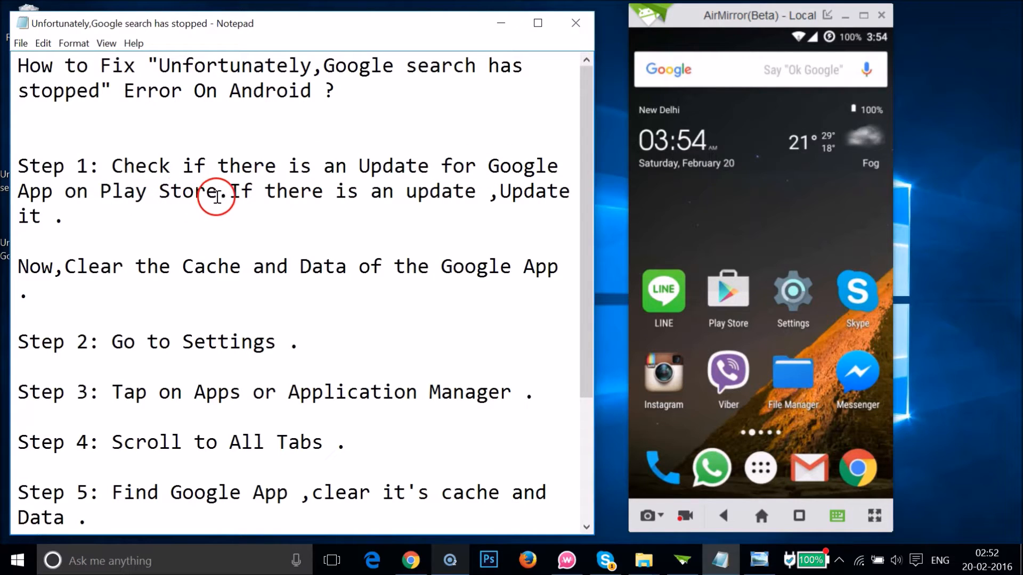
mouse_move(456, 192)
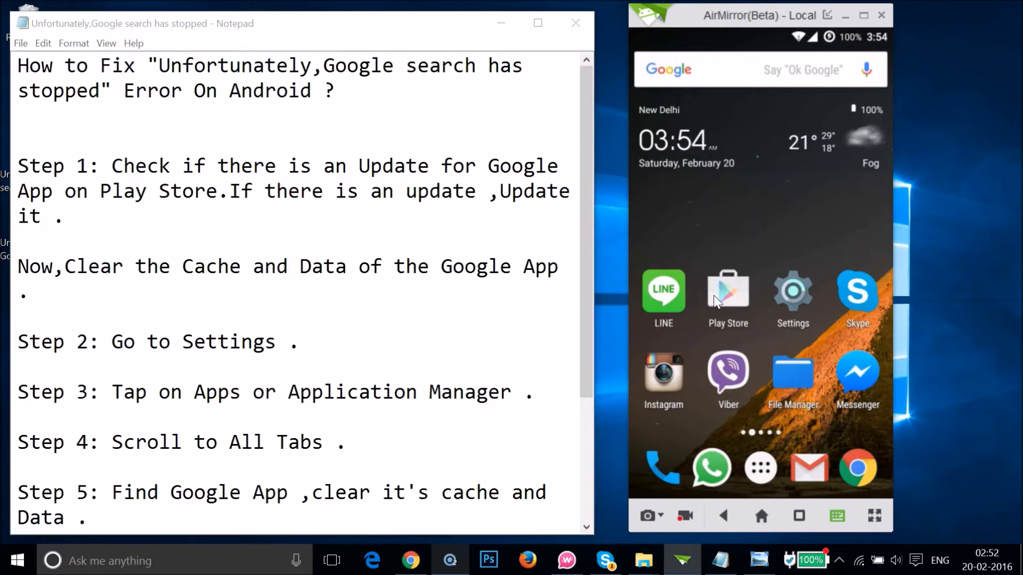
Launch Play Store and show My apps & games, where Google has a pending update
left_click(727, 294)
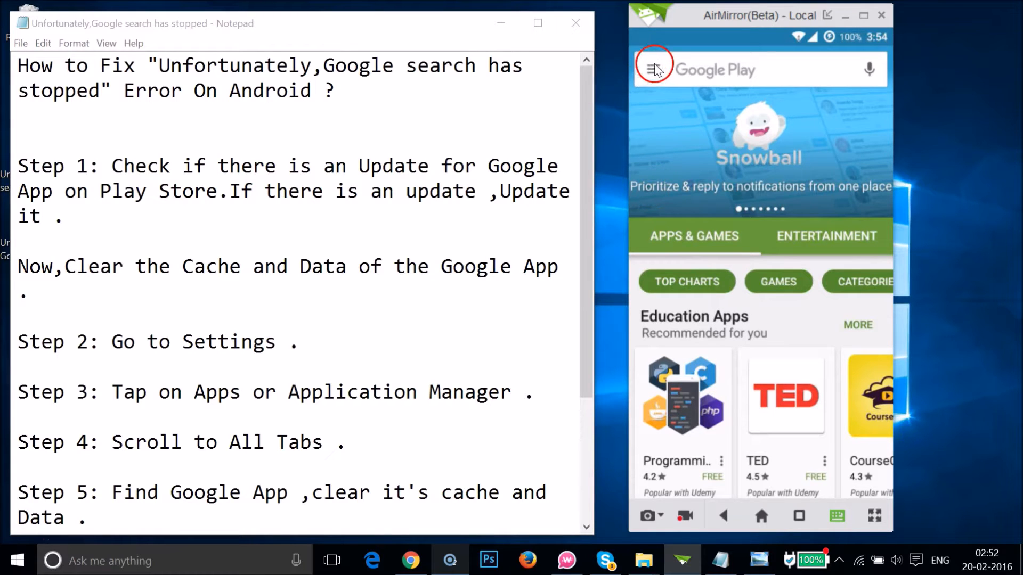
left_click(653, 70)
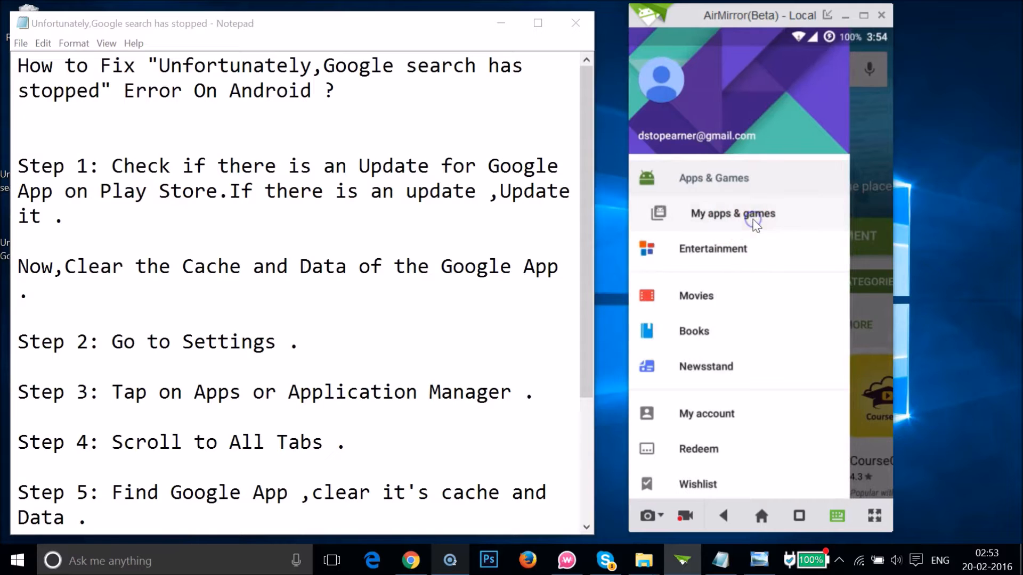
left_click(732, 213)
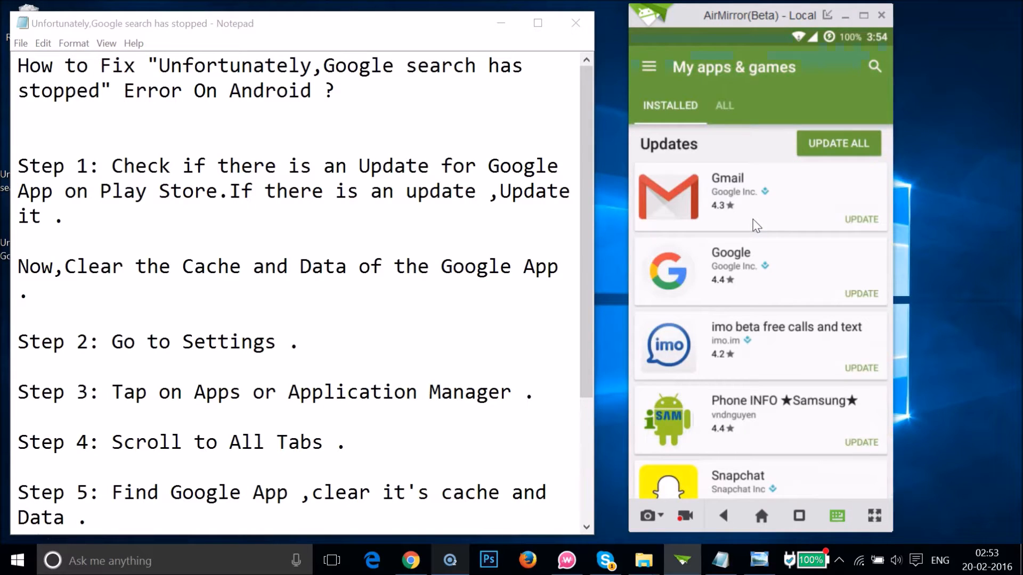
left_click(781, 271)
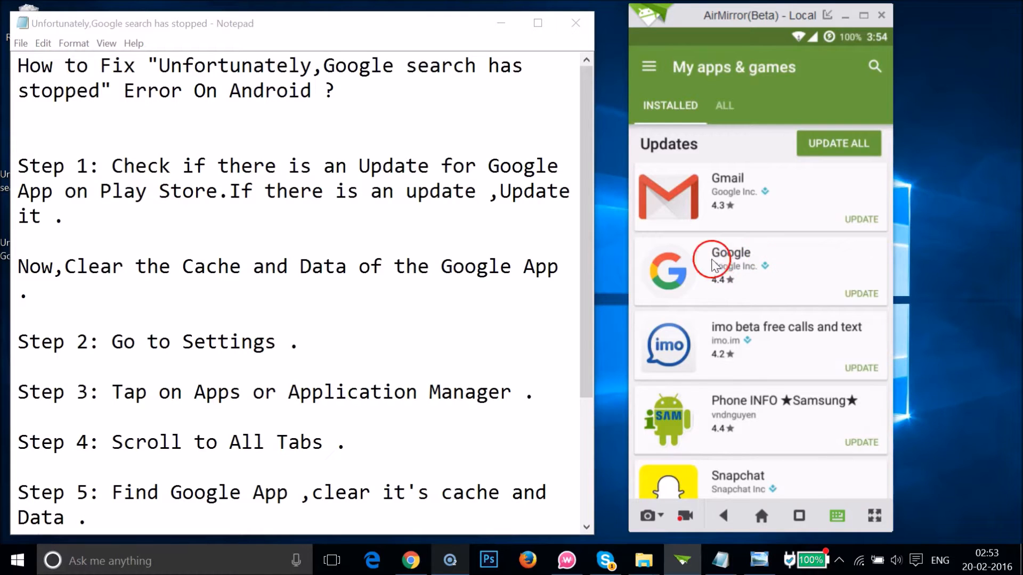
mouse_move(884, 293)
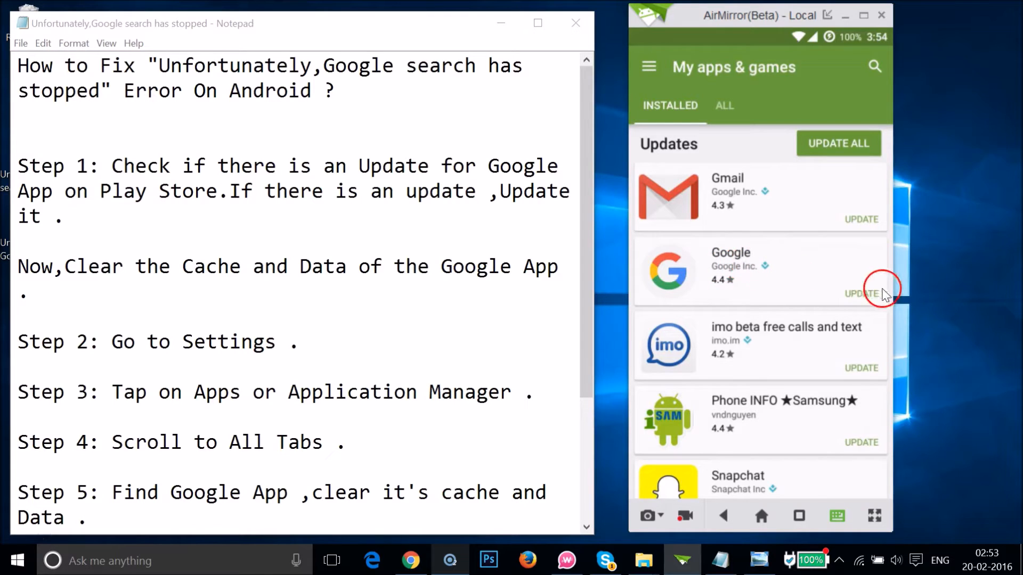
mouse_move(772, 275)
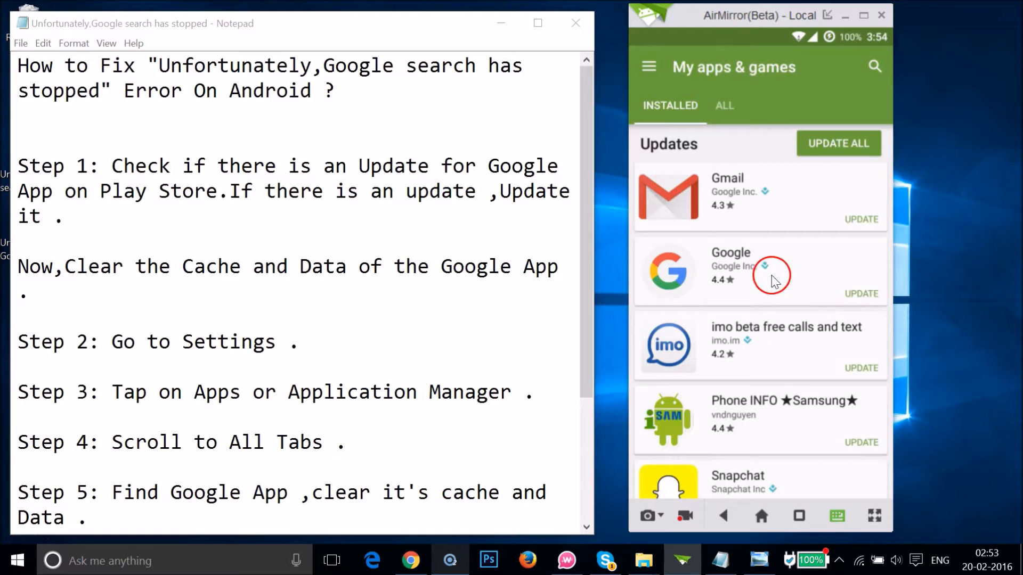
Update the Google app from its store page, accepting permissions, until Open appears
left_click(730, 270)
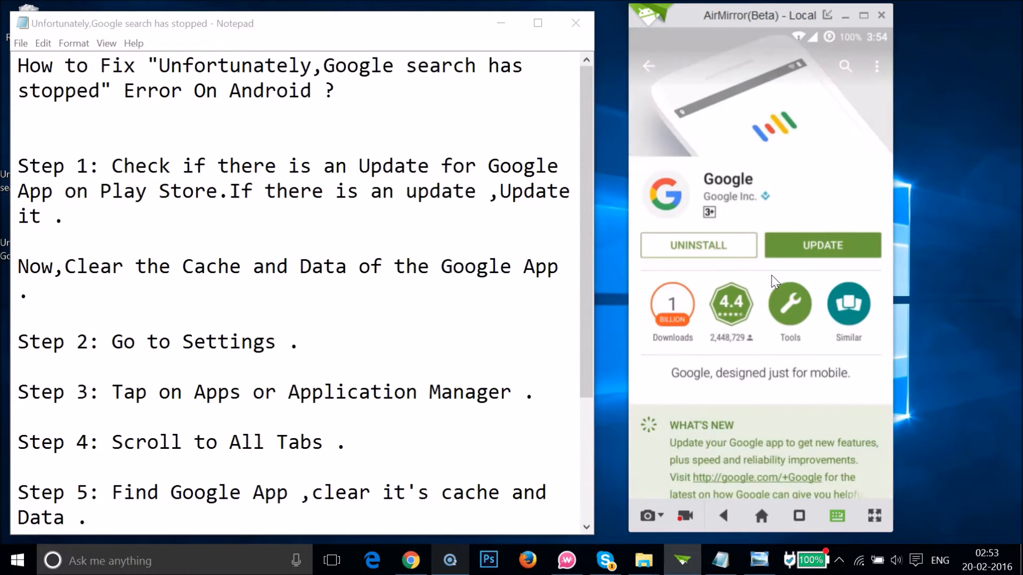
left_click(821, 245)
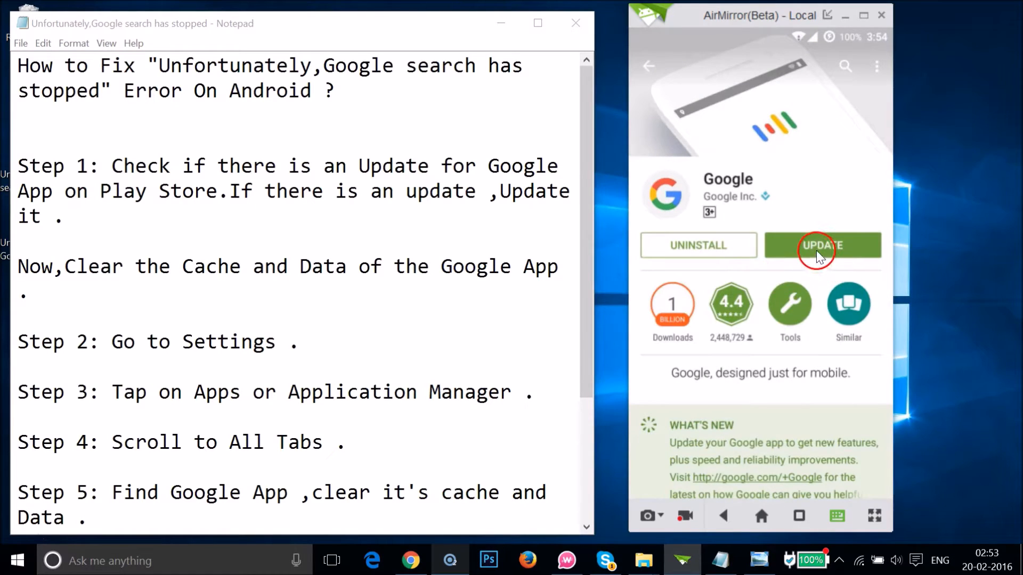
left_click(821, 245)
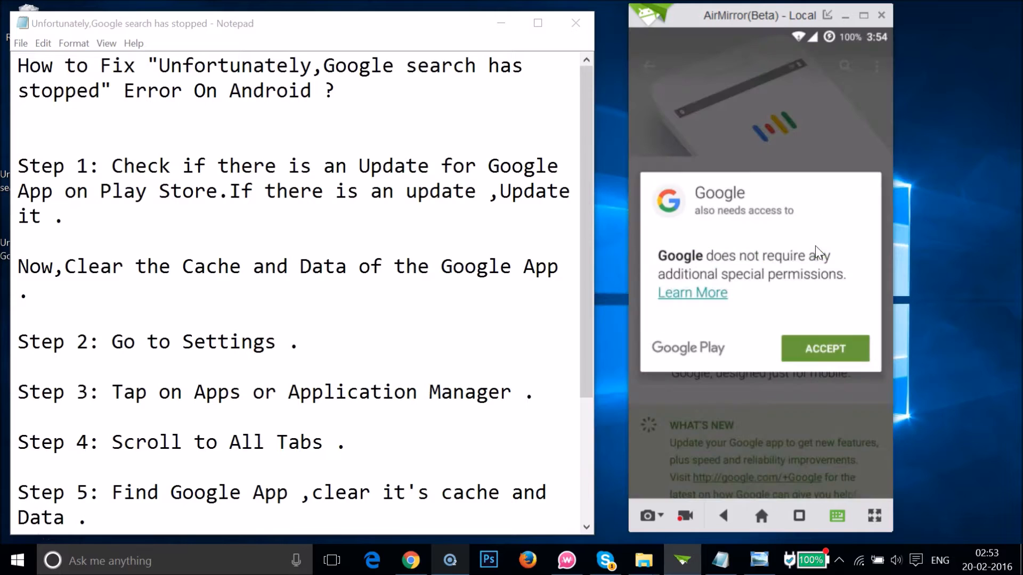
left_click(824, 348)
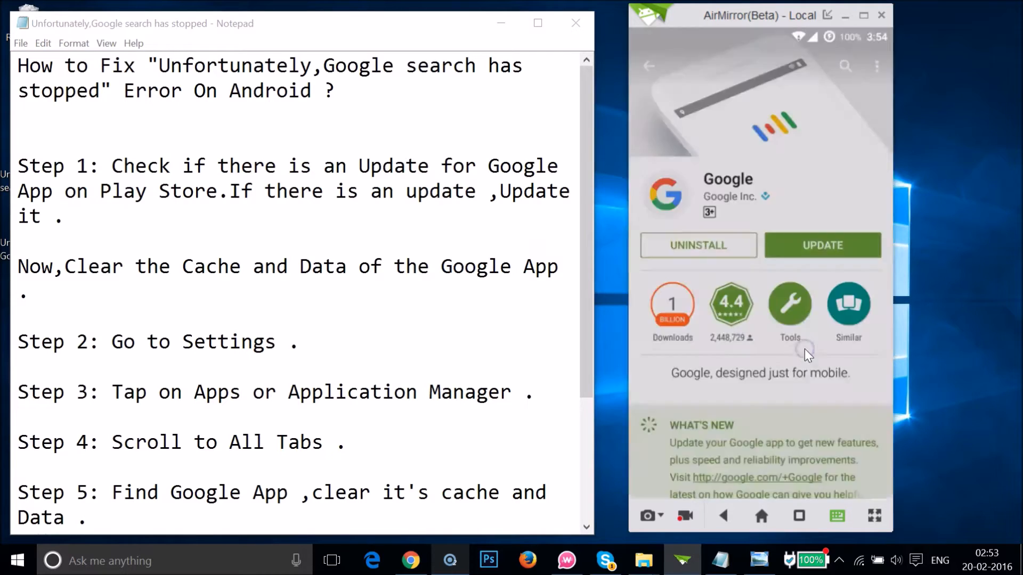
left_click(821, 245)
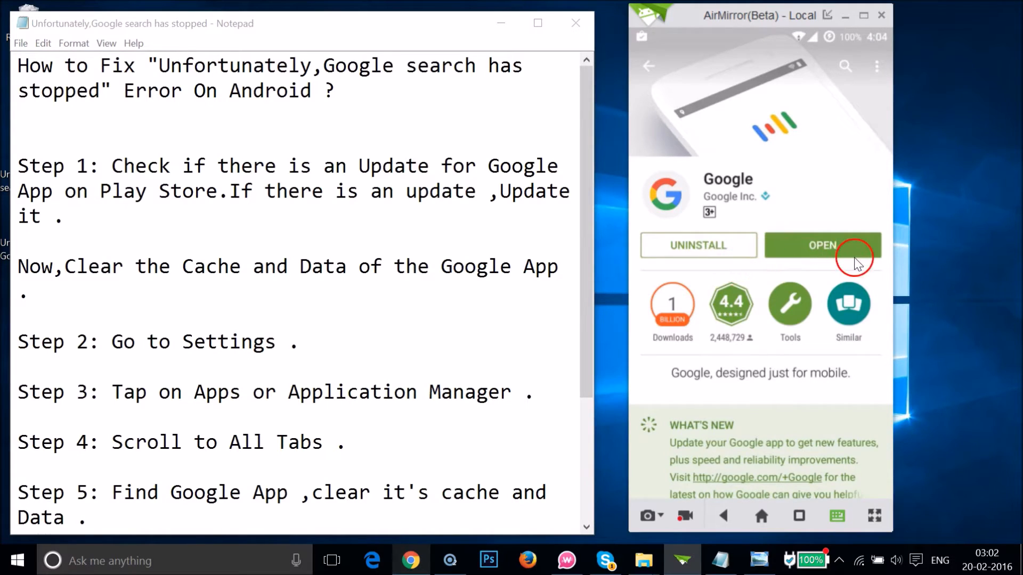
mouse_move(182, 286)
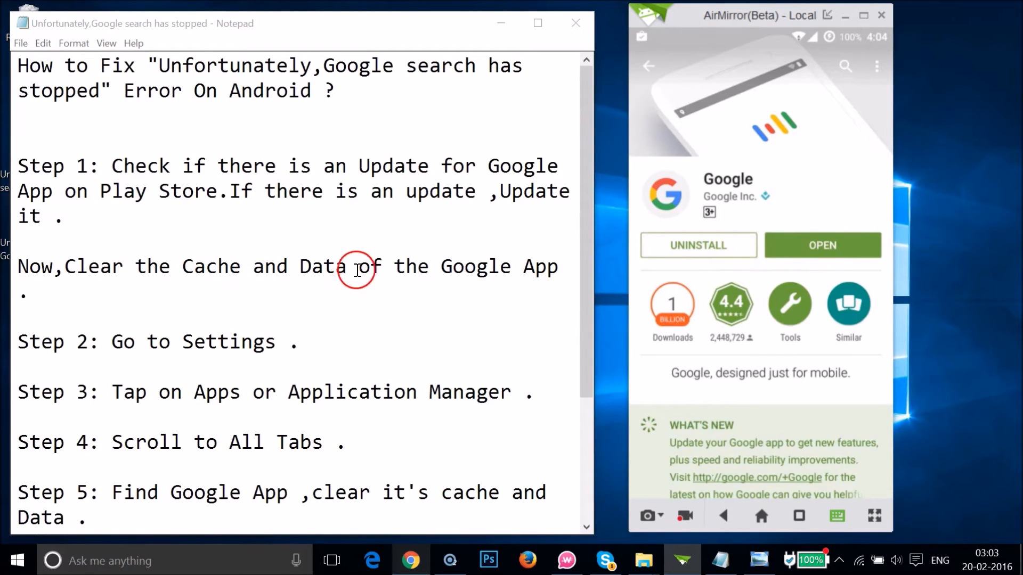
mouse_move(148, 342)
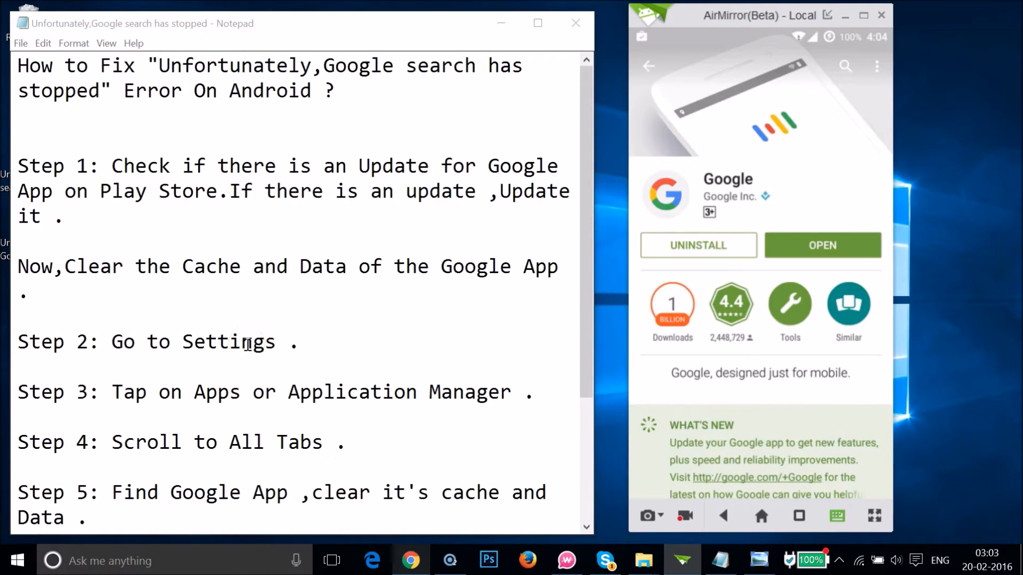
Go home and open Settings, then the Apps section
left_click(647, 66)
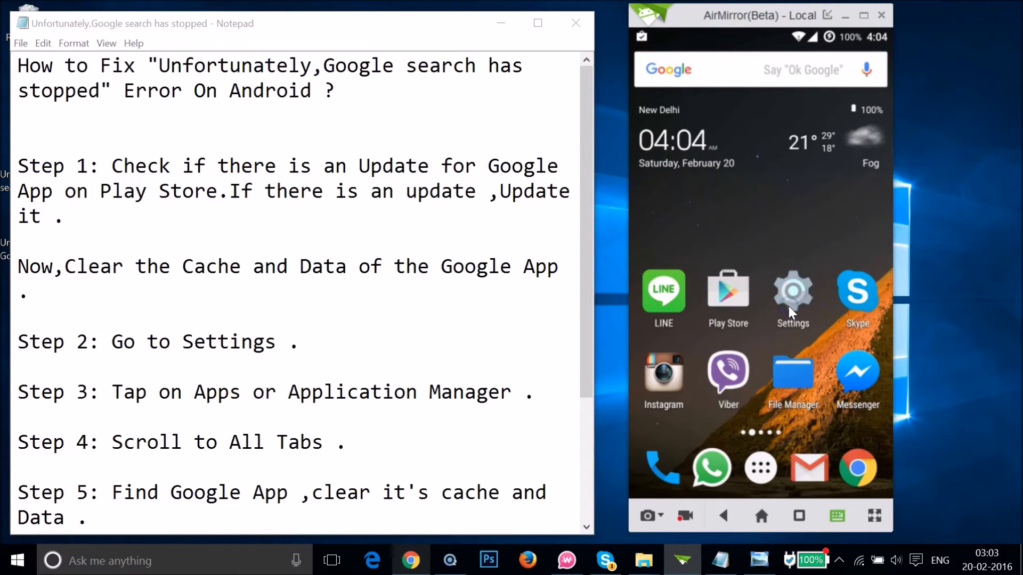
left_click(793, 294)
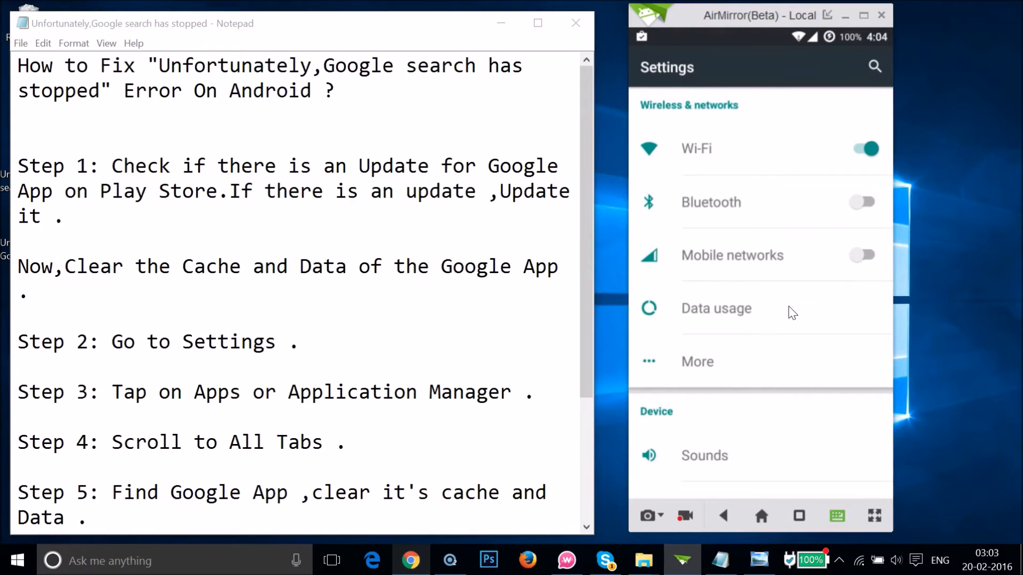
scroll("down", 3)
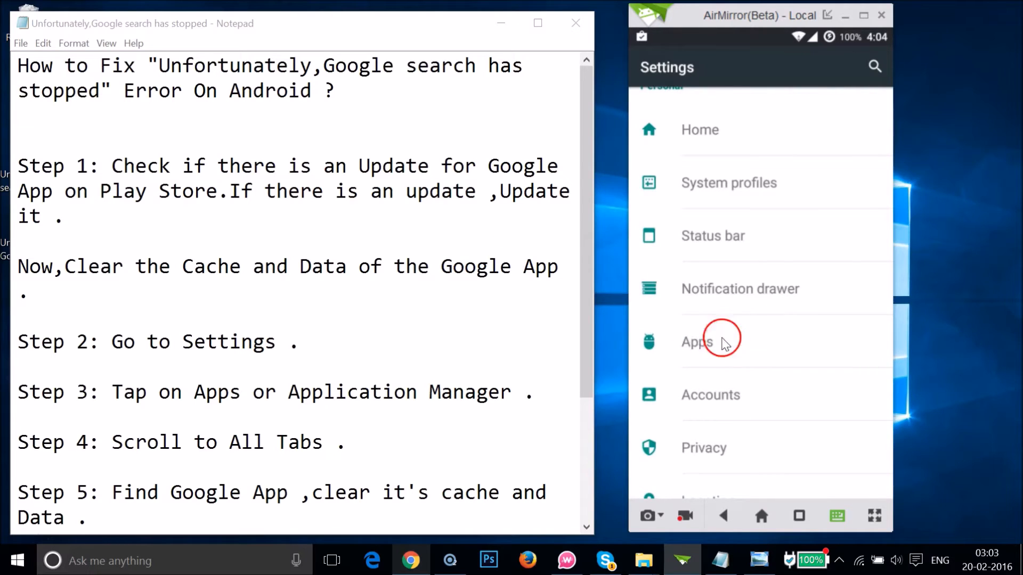
left_click(697, 341)
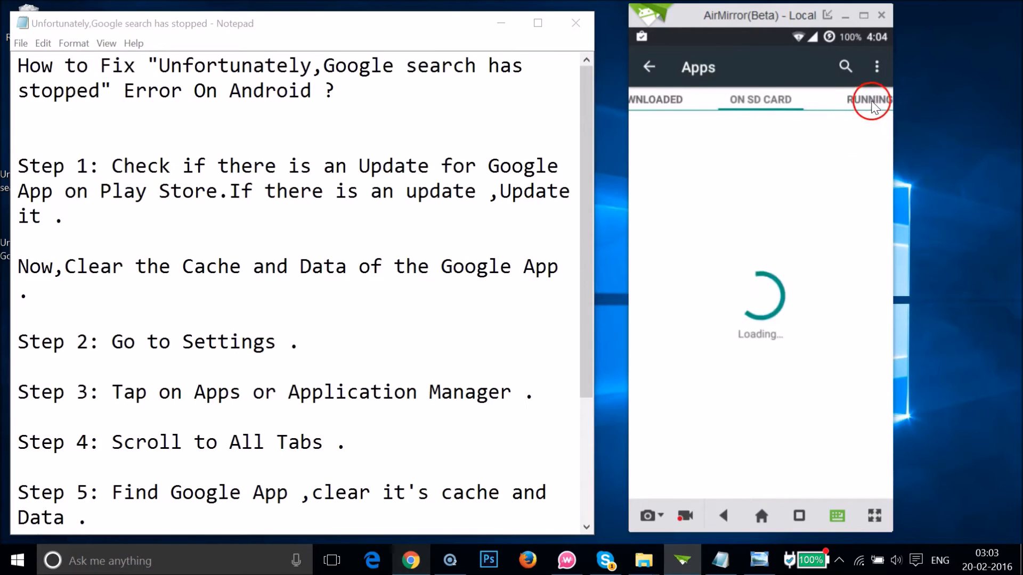
Switch to the ALL tab and scroll down to the Google App entry
left_click(871, 99)
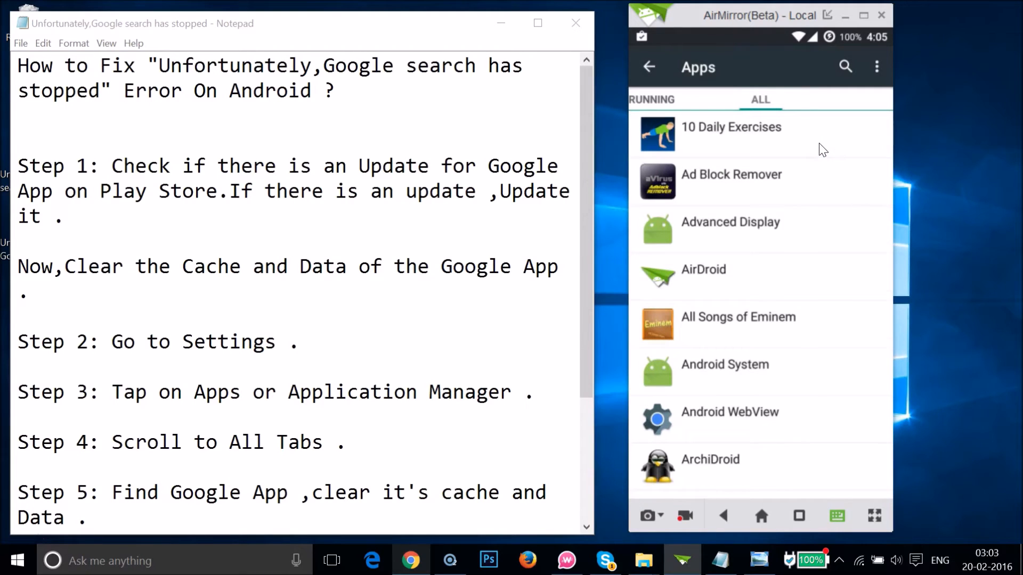
scroll("down", 3)
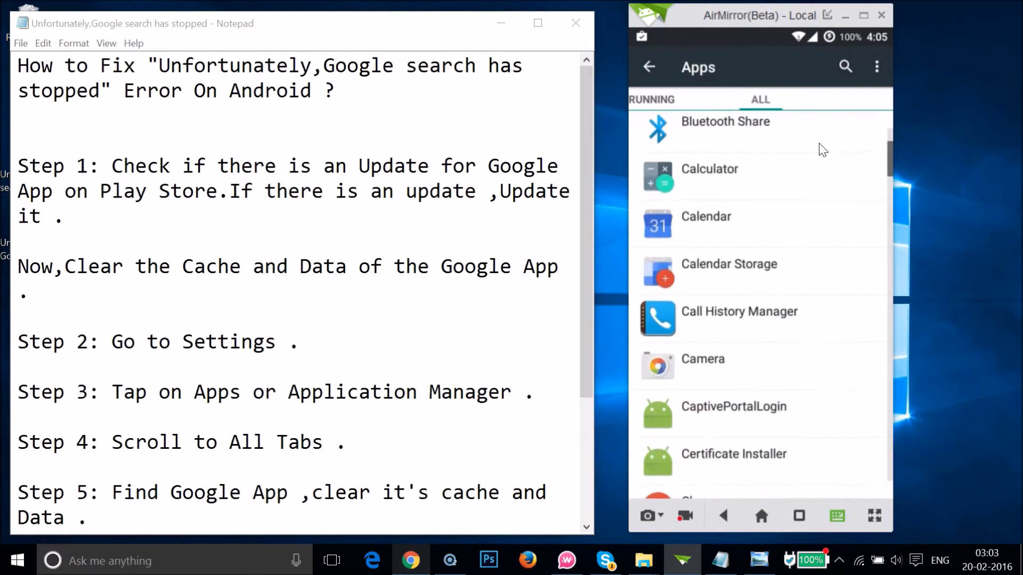
scroll("down", 3)
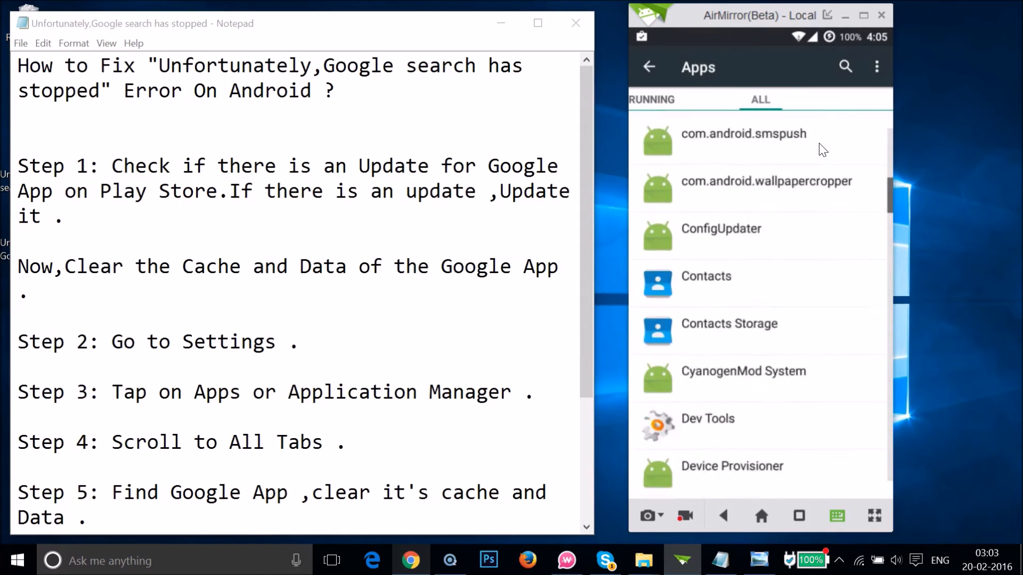
scroll("down", 3)
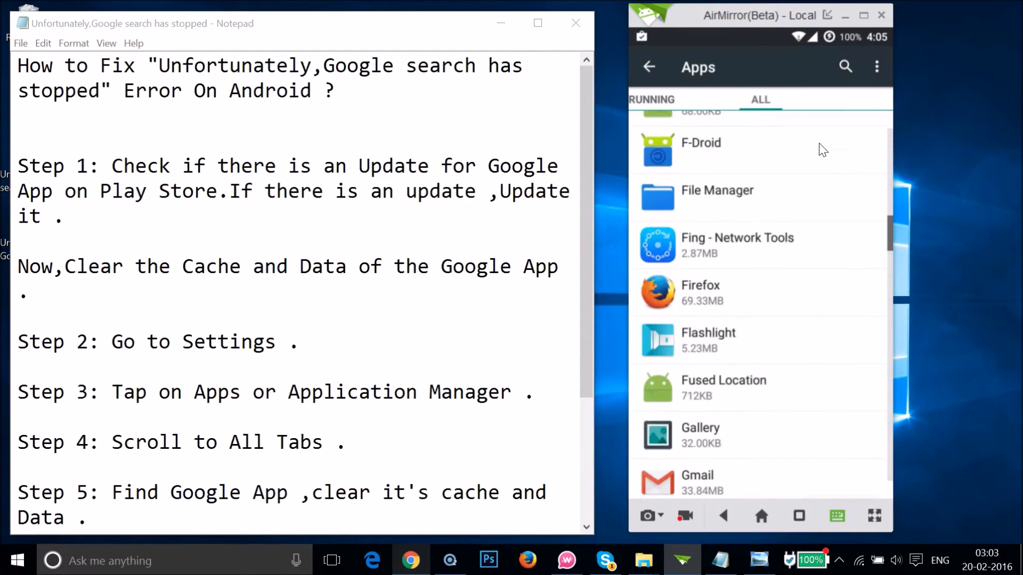
scroll("down", 3)
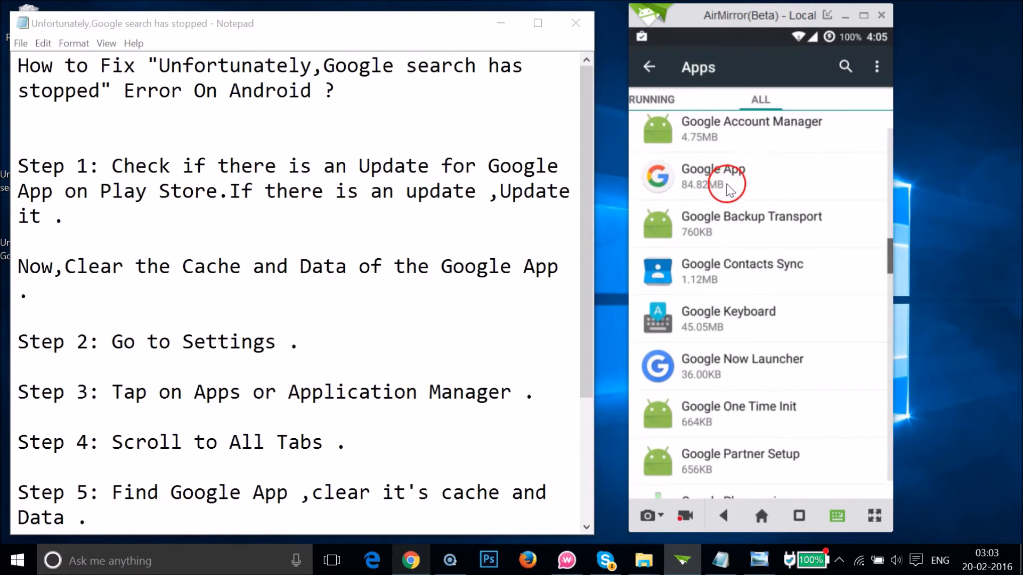
mouse_move(754, 187)
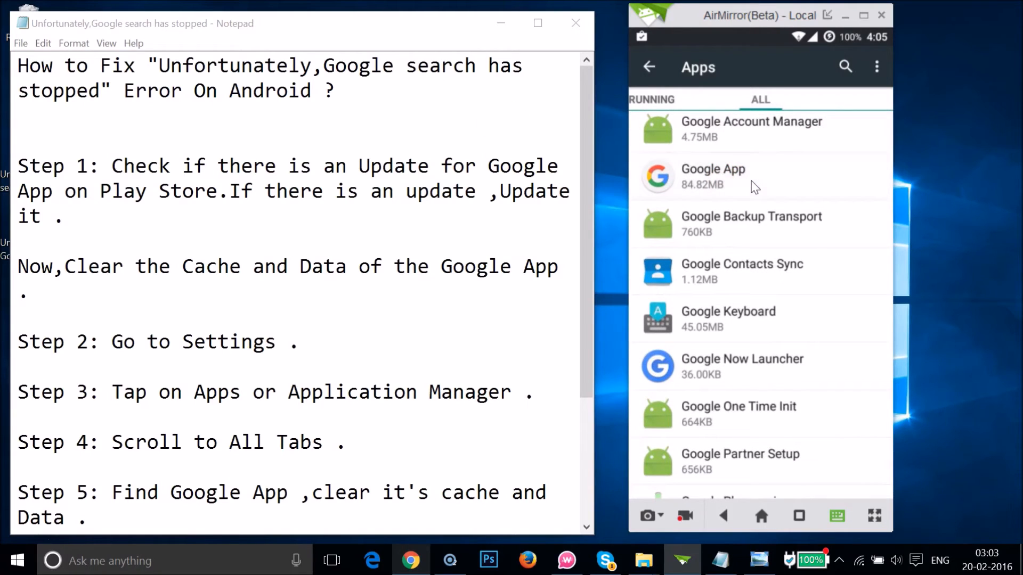
Clear all Google App data via Manage Space, confirm OK, and return to App info
left_click(713, 176)
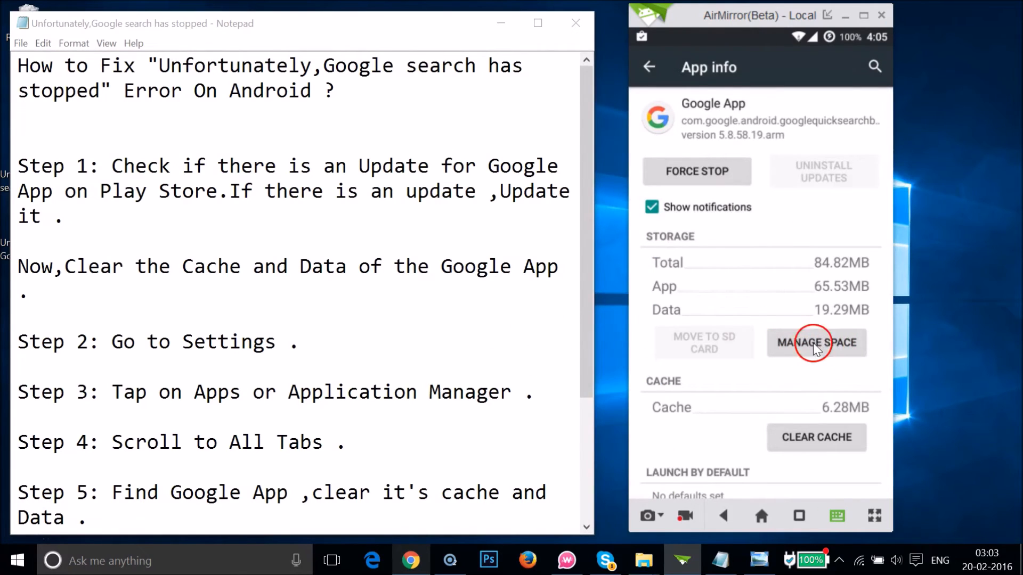
left_click(817, 342)
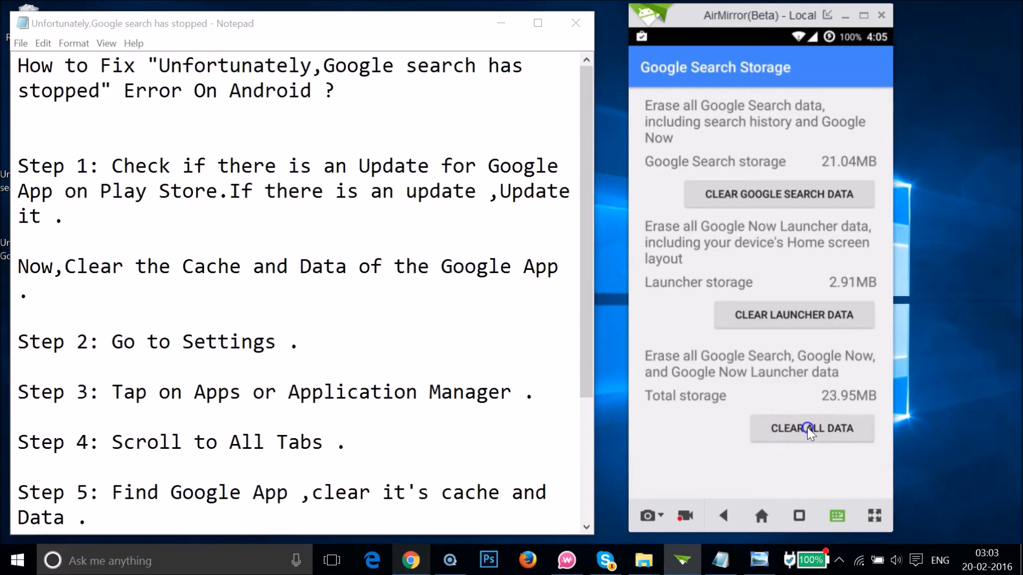
left_click(812, 429)
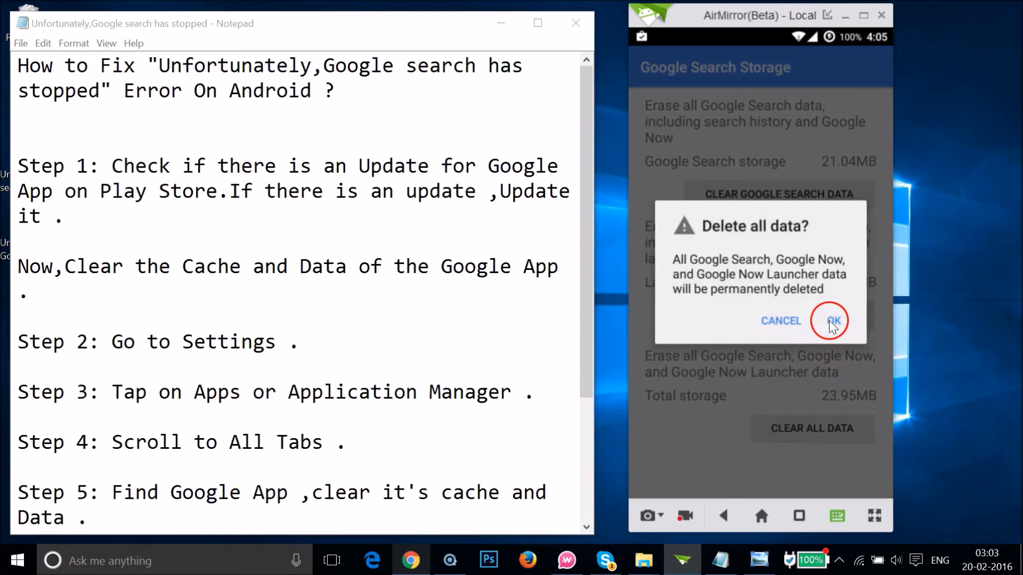
left_click(830, 321)
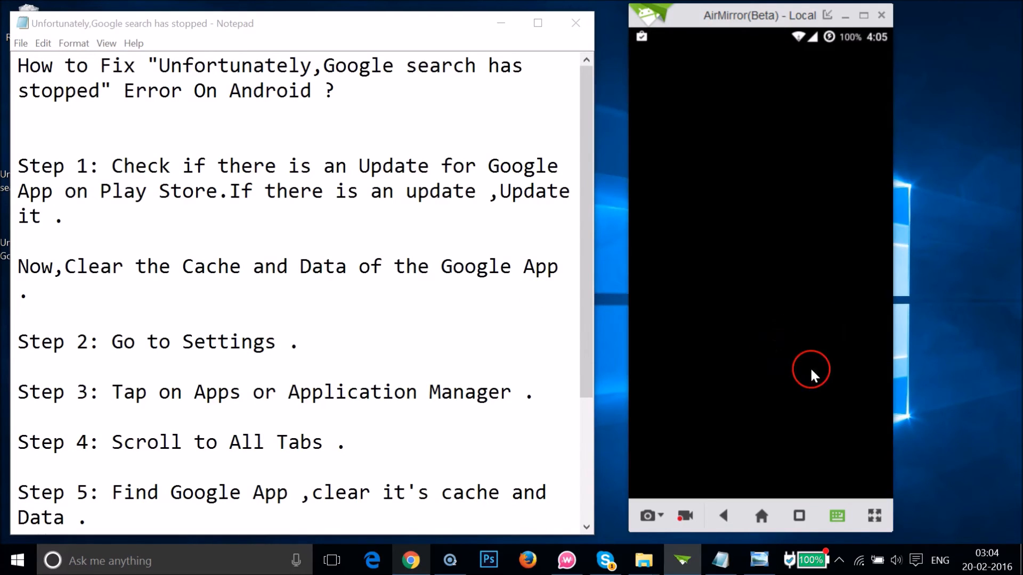
left_click(811, 371)
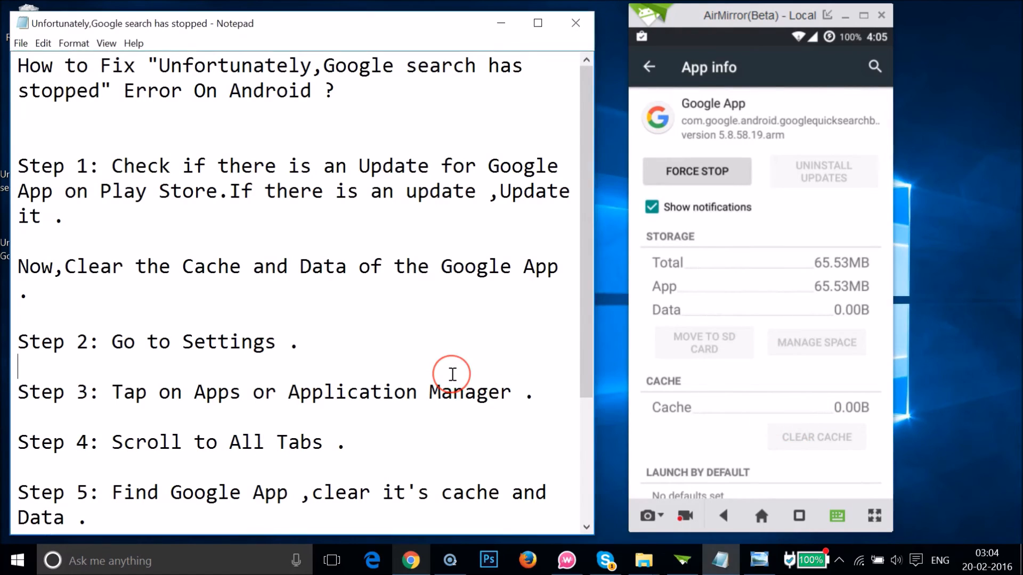
scroll("down", 3)
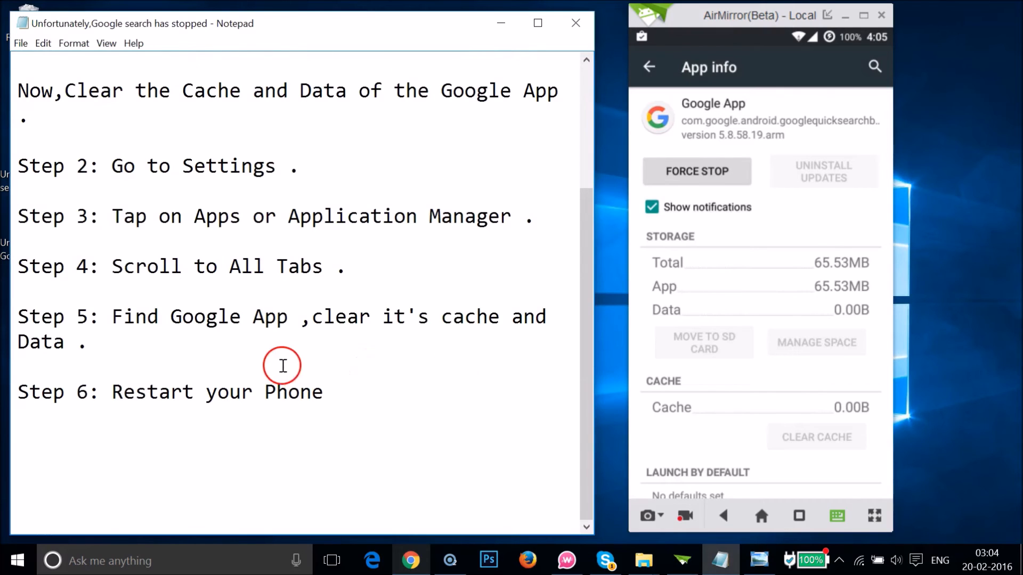